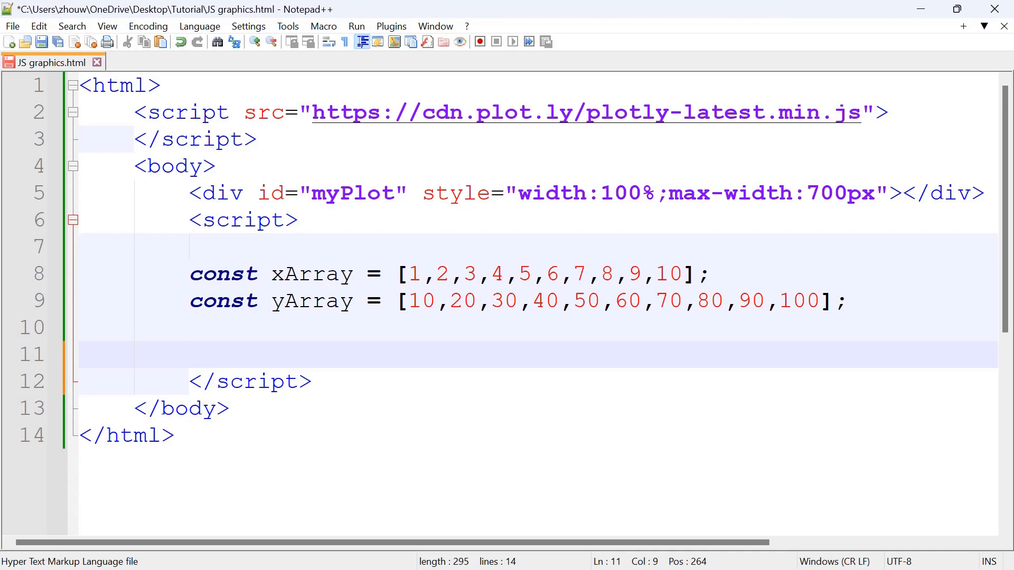
# - Write const data = [{x: xArray, y: yArray, mode: "markers"}] followed by blank lines
pyautogui.write('const data =')
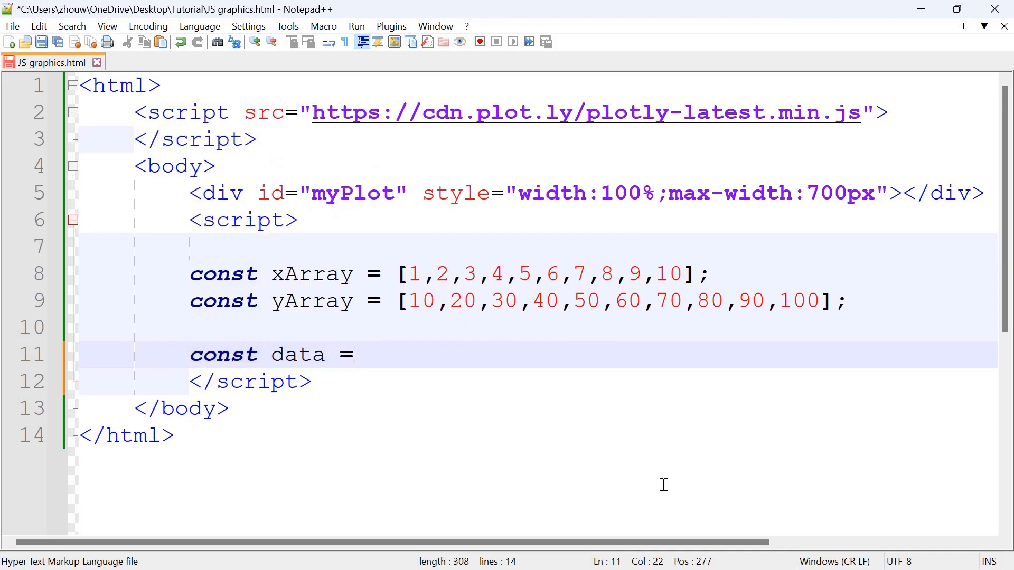
pyautogui.write('[{')
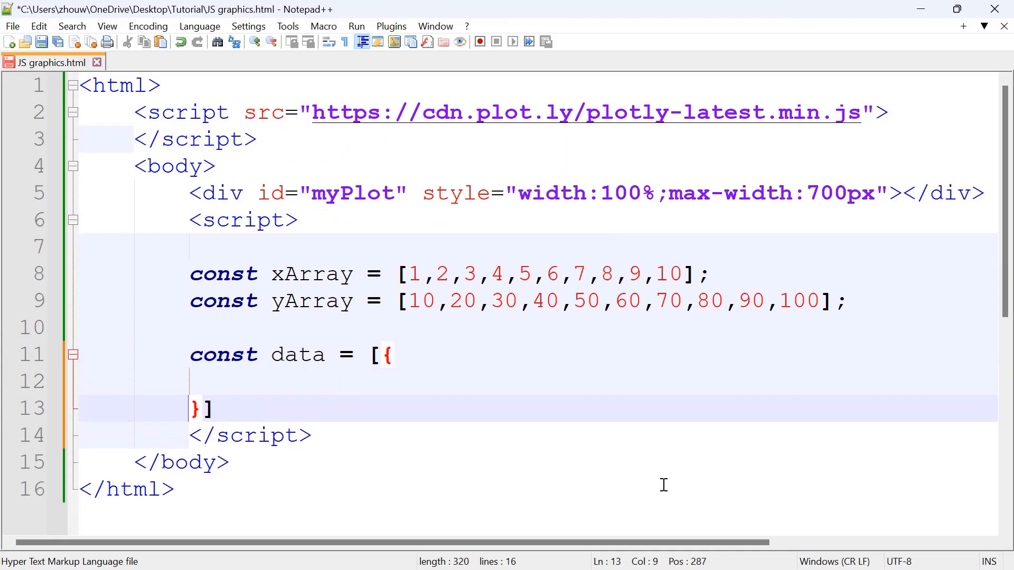
pyautogui.write('x')
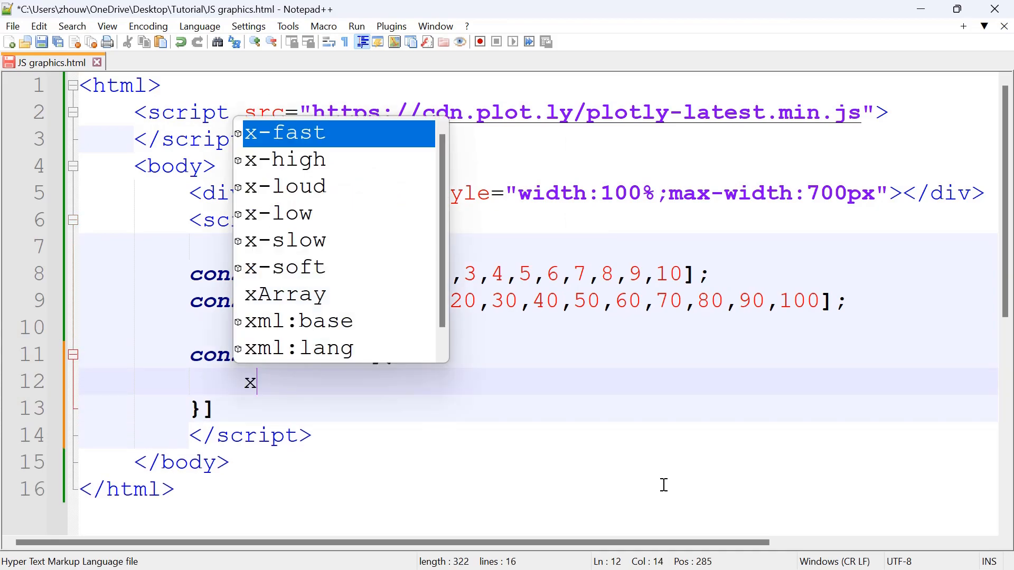
pyautogui.write(':xArra')
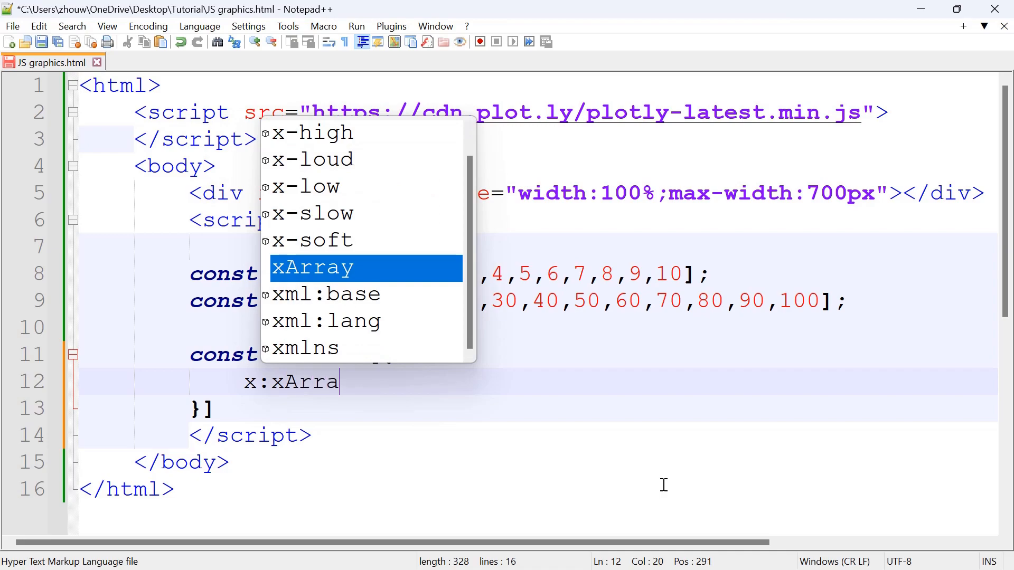
pyautogui.write('y,')
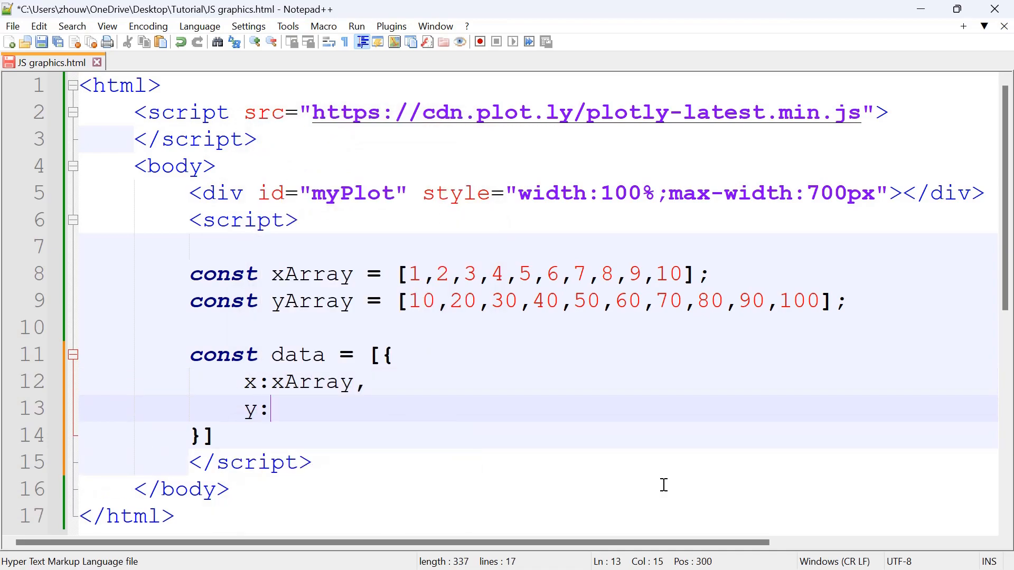
pyautogui.write('yArray')
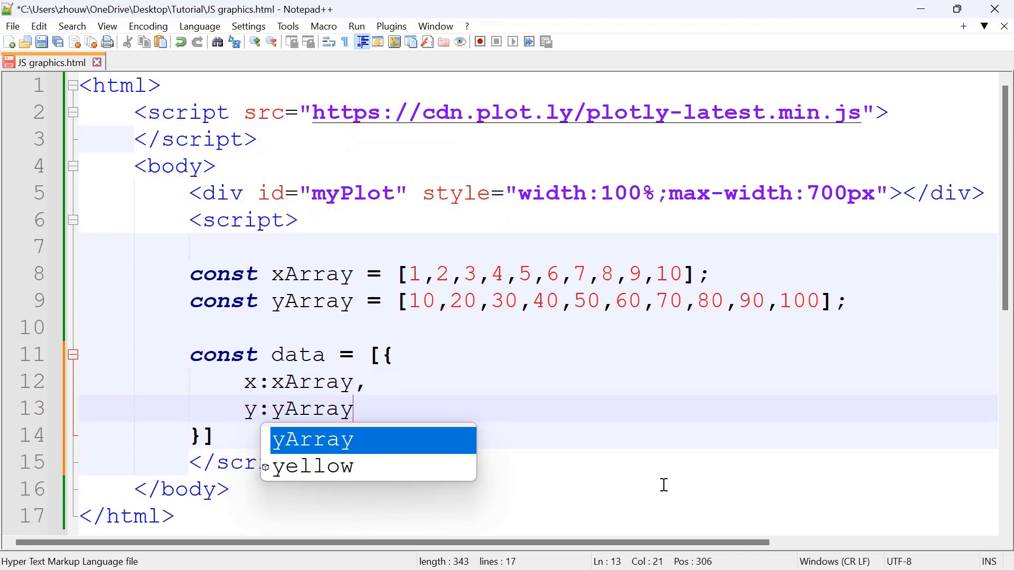
pyautogui.write(',')
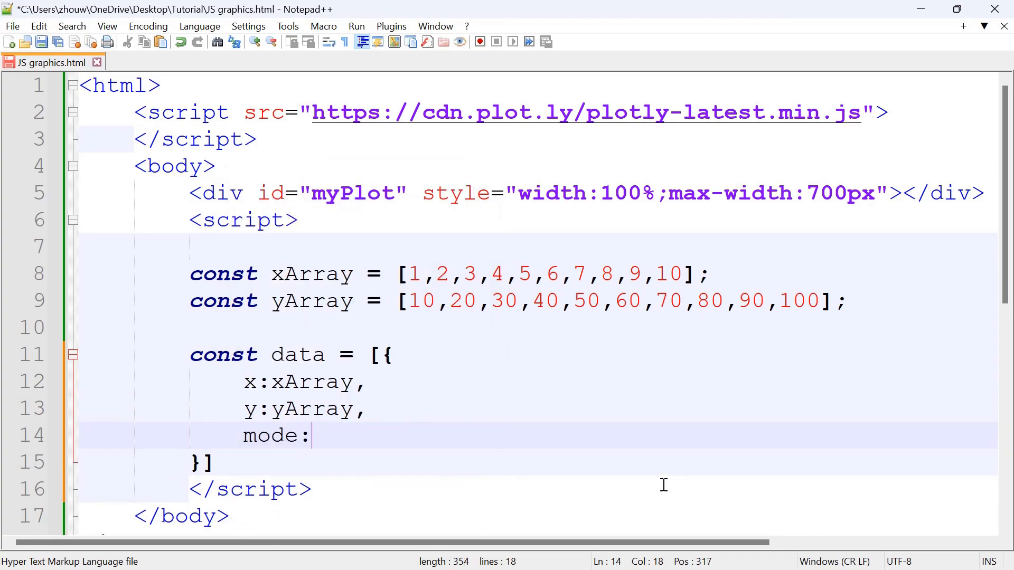
pyautogui.write('"markers')
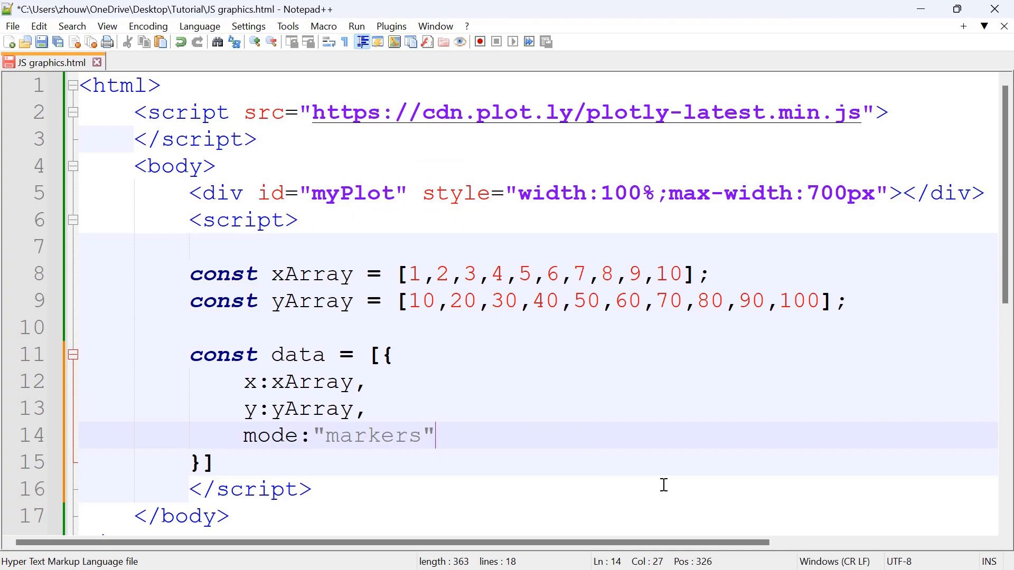
pyautogui.press('enter')
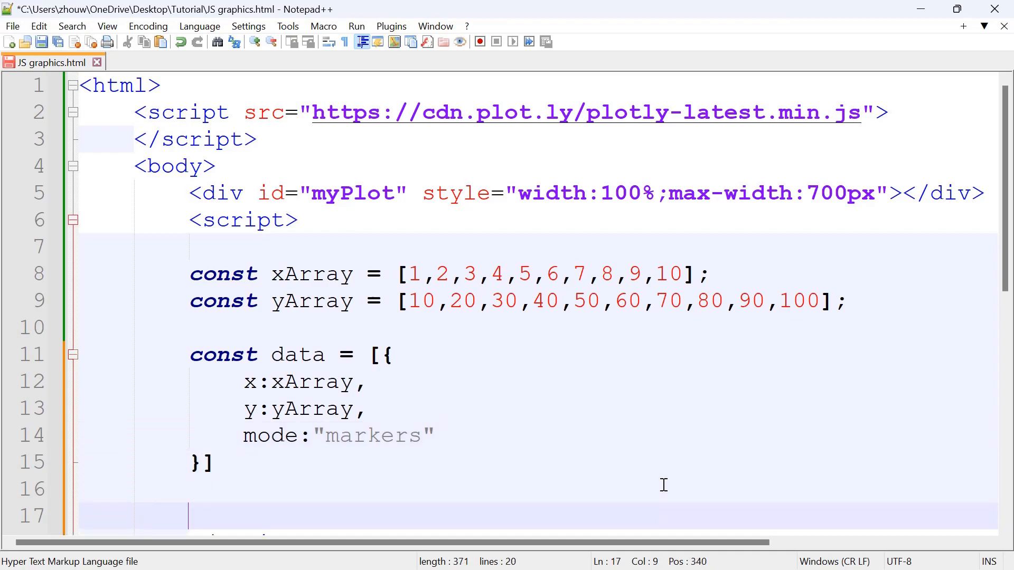
# - Add const layout = {} with its braces split onto separate lines
pyautogui.scroll(-3)
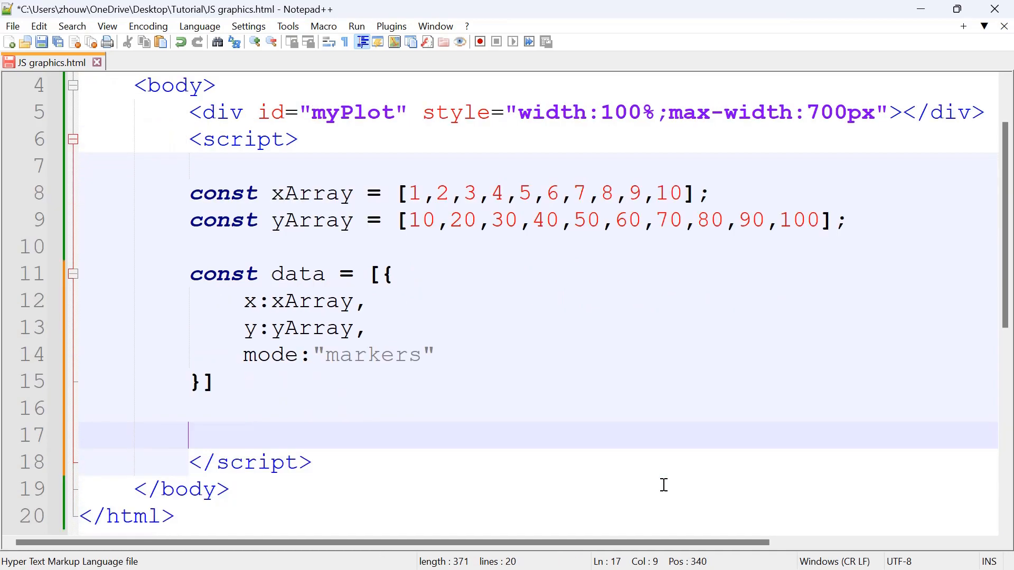
pyautogui.write('const')
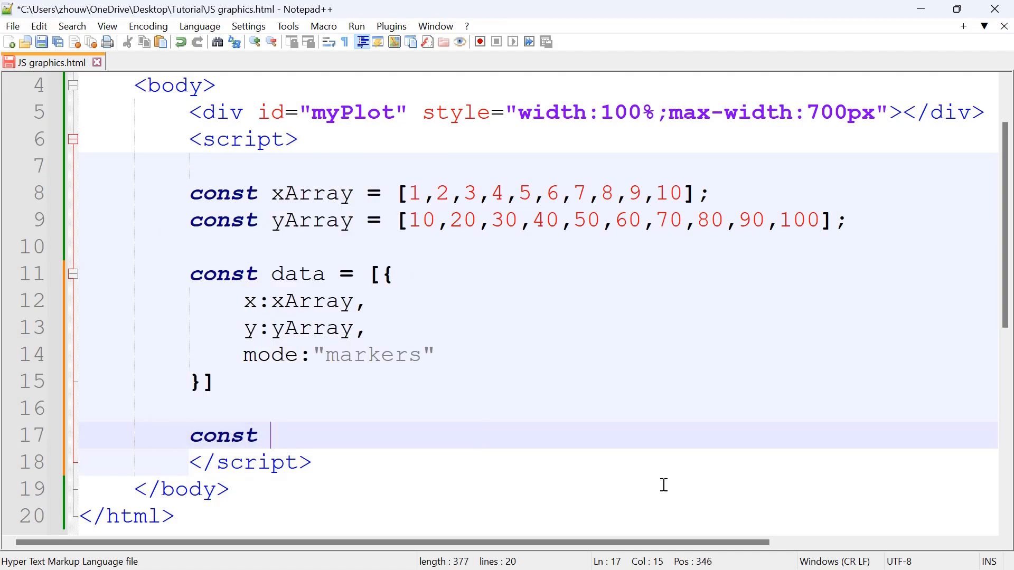
pyautogui.write('layout')
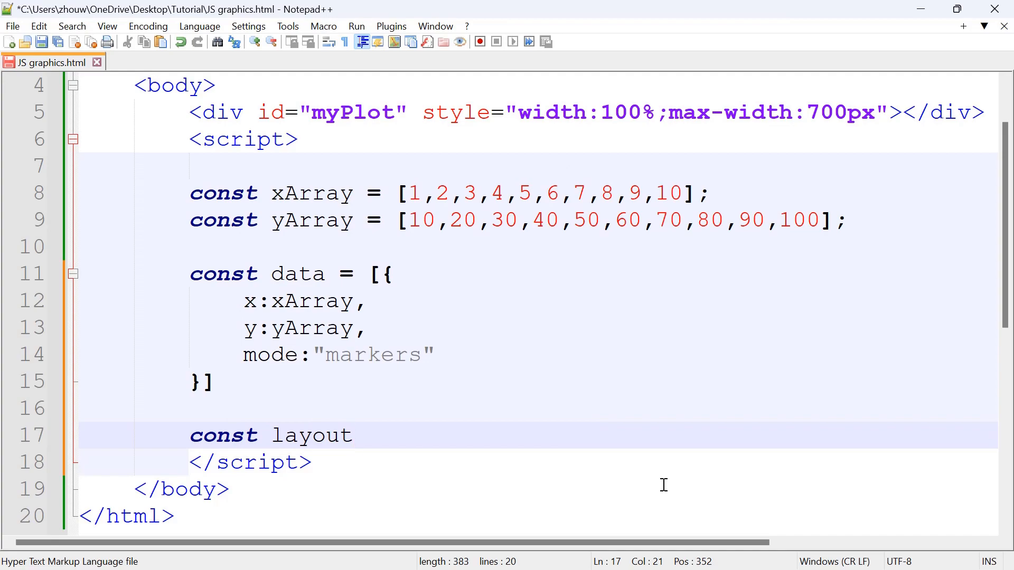
pyautogui.write('= {}')
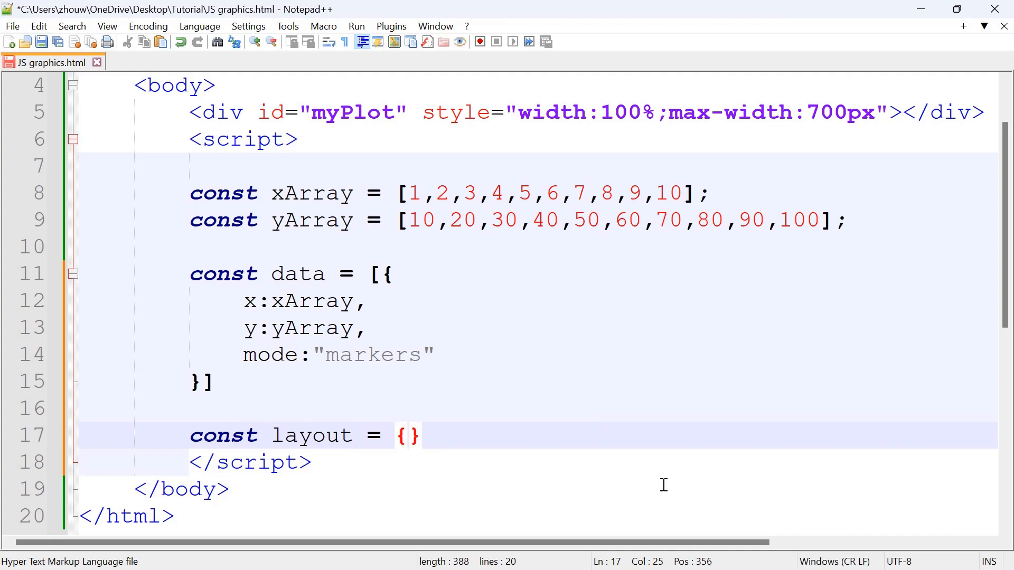
pyautogui.press('Enter')
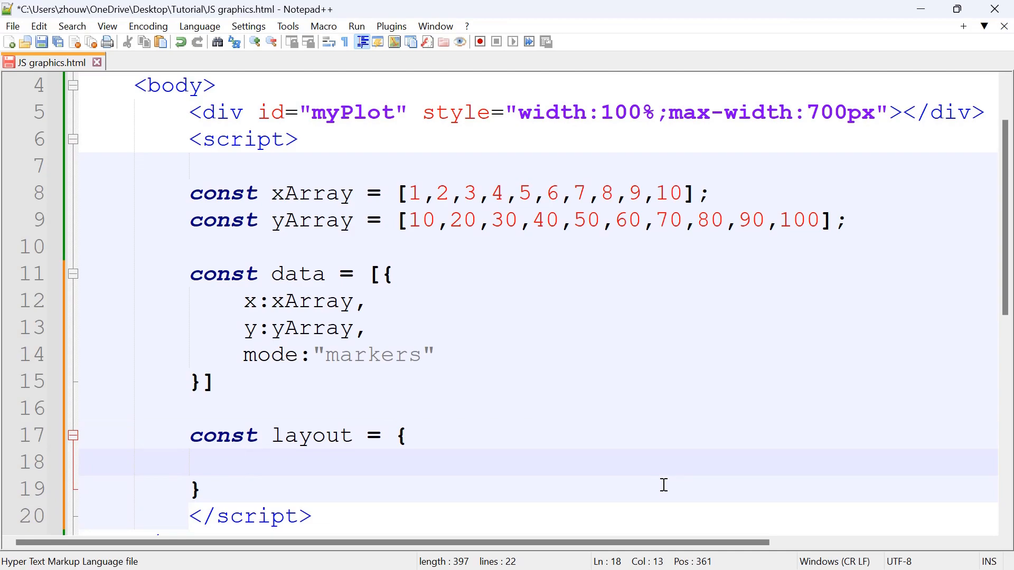
# - Add xaxis: {range: [0, 11], title: "Hours studied"} inside the layout
pyautogui.write('xaxis:')
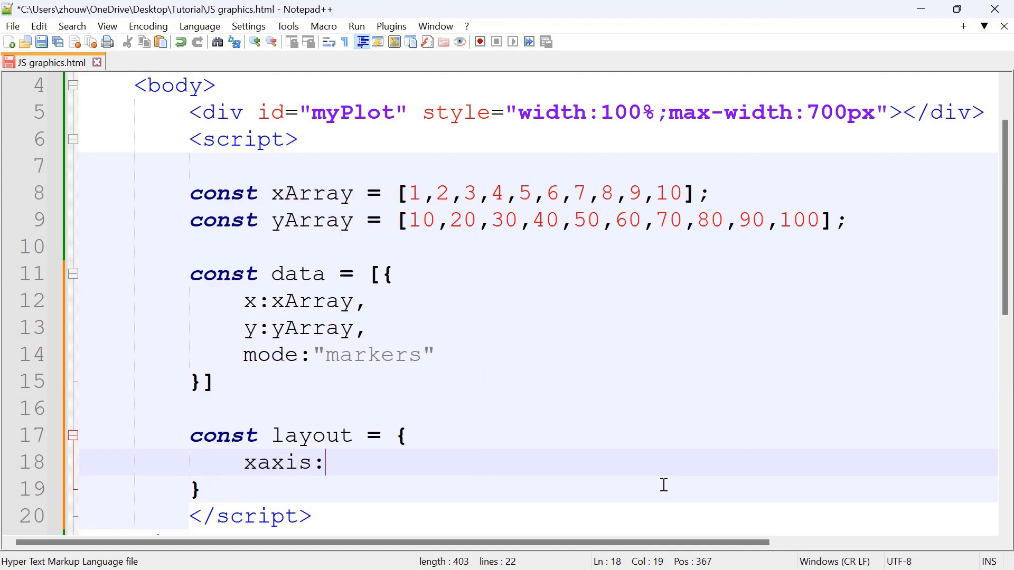
pyautogui.write('{ran}')
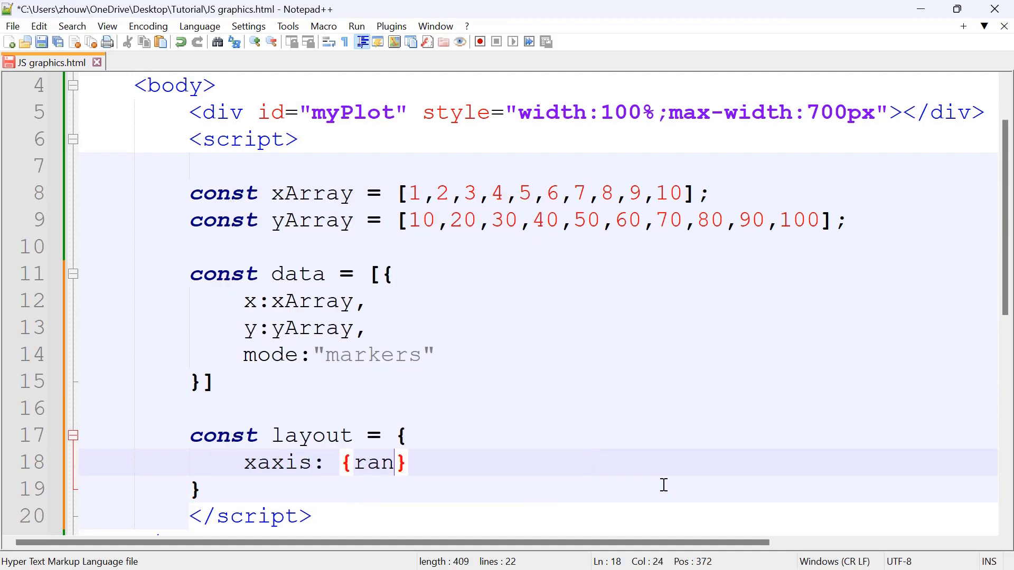
pyautogui.write('ge: []')
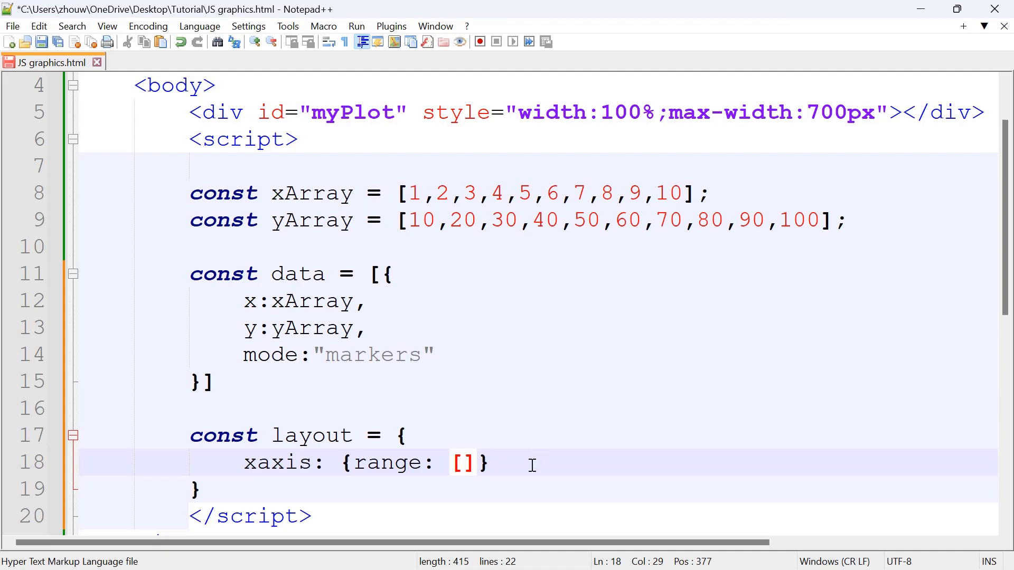
pyautogui.click(464, 463)
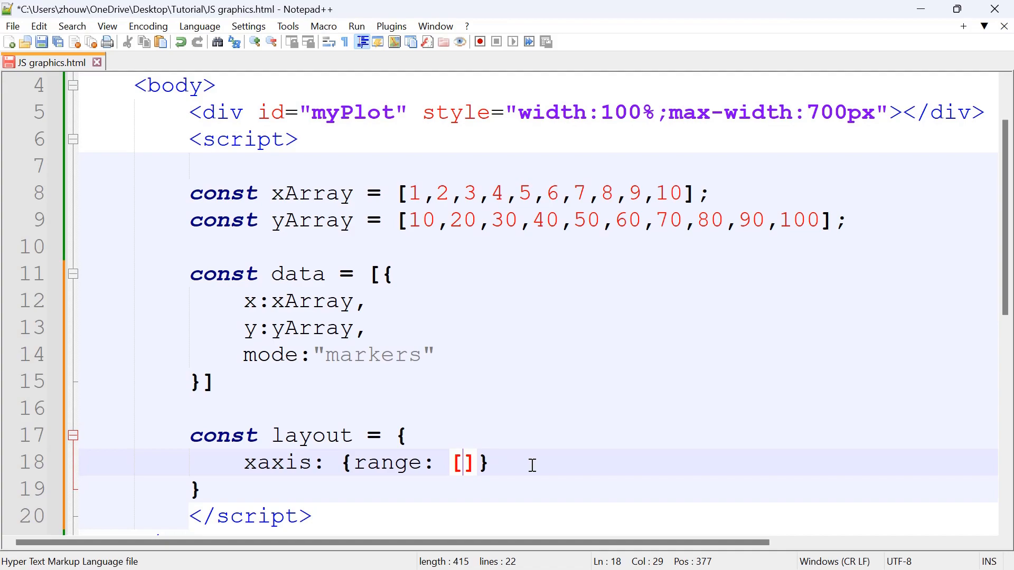
pyautogui.write('0,')
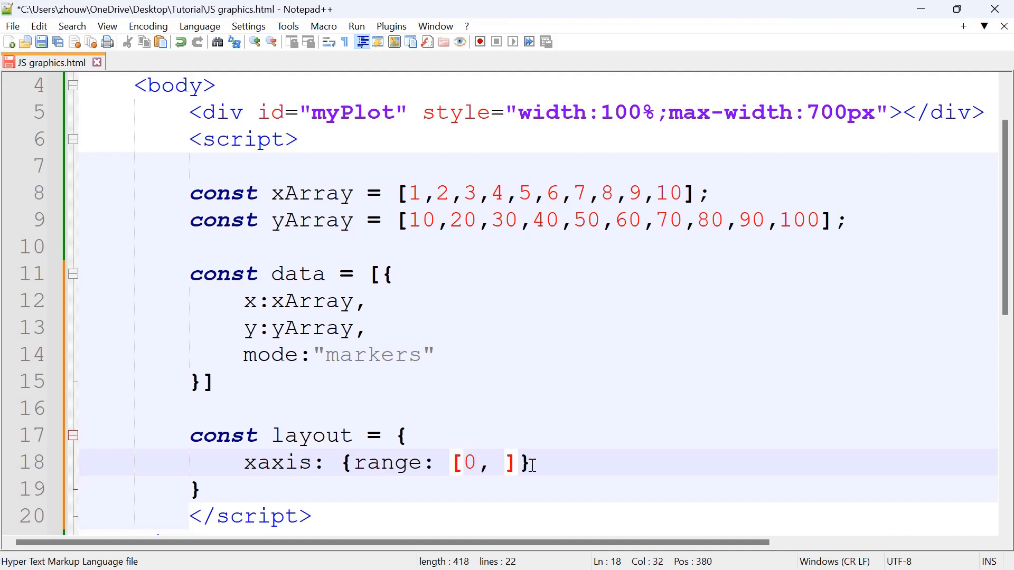
pyautogui.write('11')
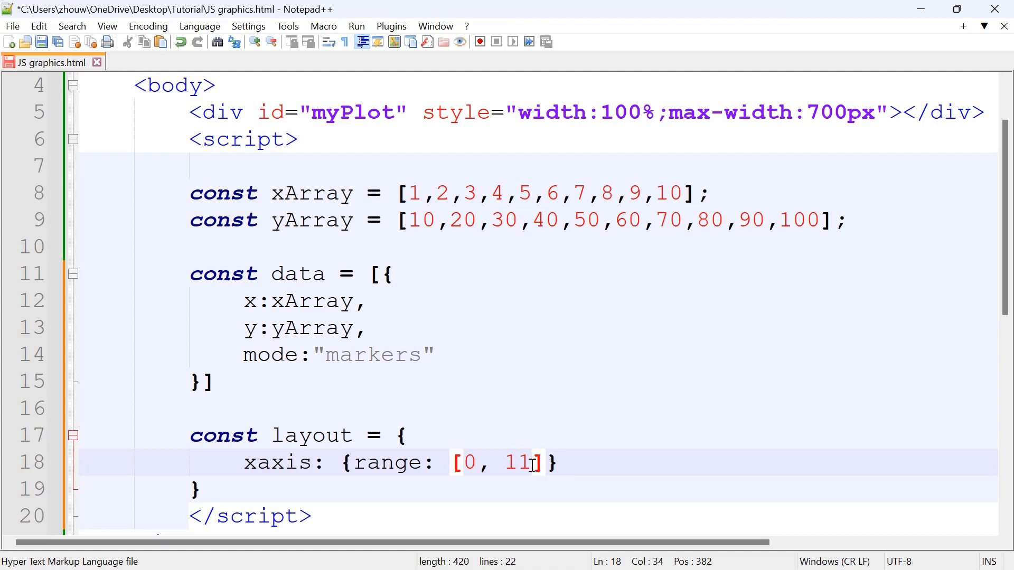
pyautogui.write(',')
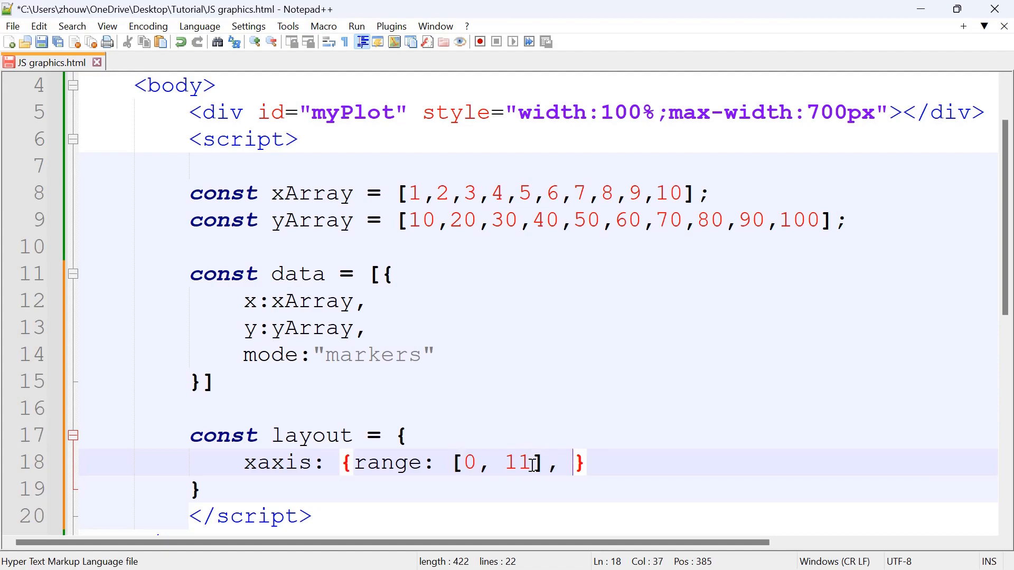
pyautogui.write('title:')
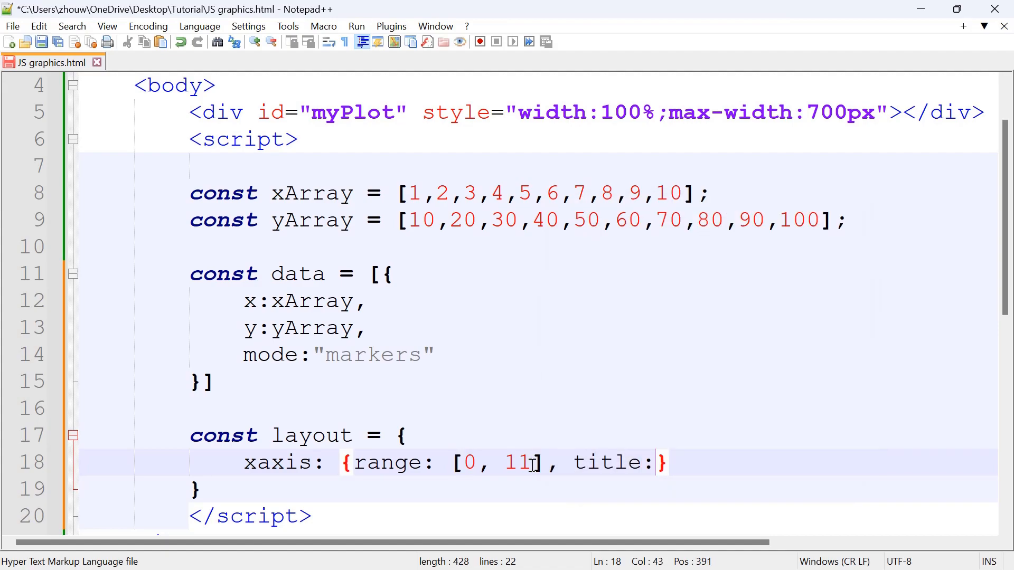
pyautogui.write('""')
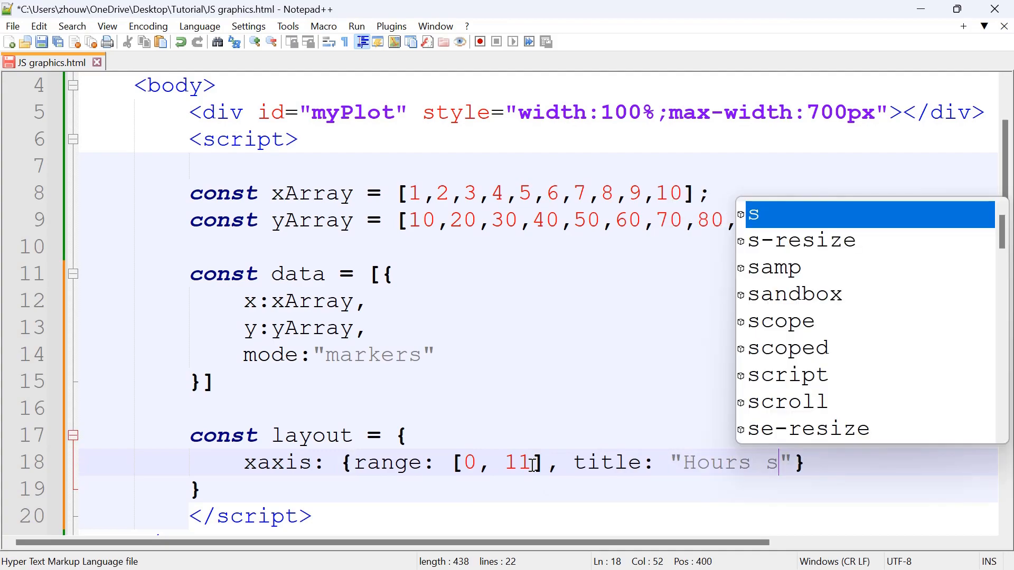
pyautogui.write('tud')
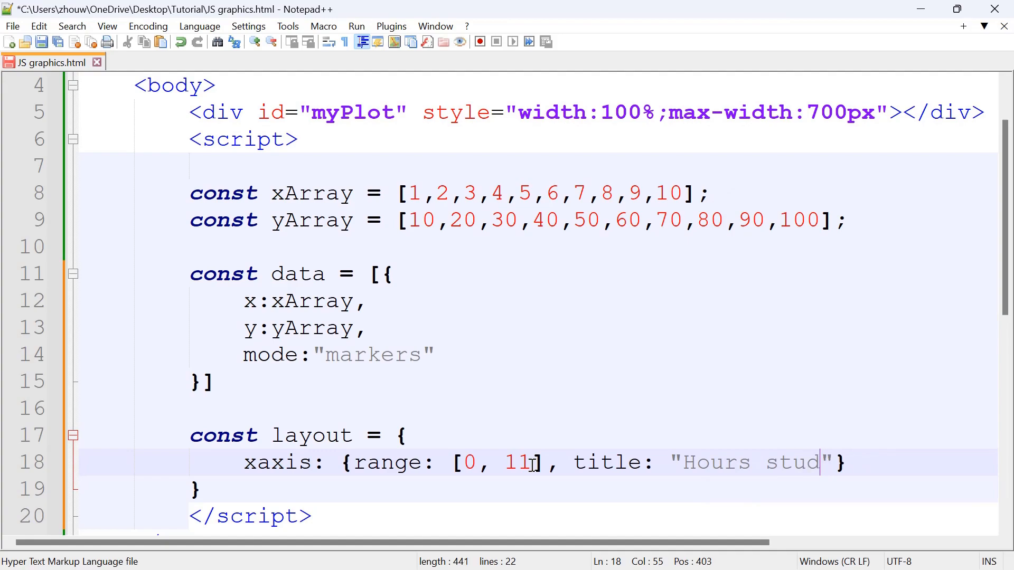
pyautogui.write('ied')
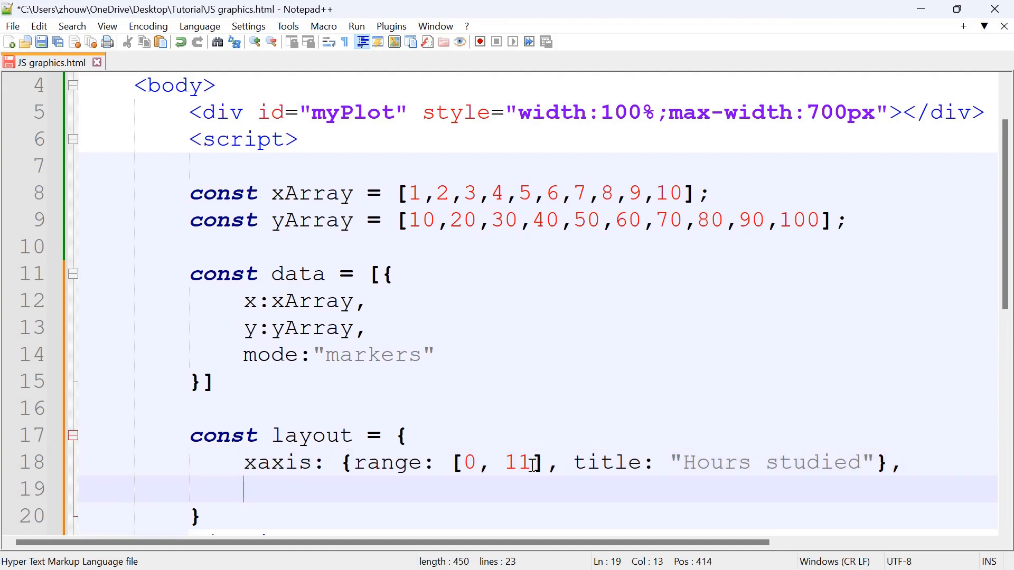
# - Add yaxis: {range: [0, 110], title: "Exam marks"} and begin the next title line
pyautogui.write('yaxis:')
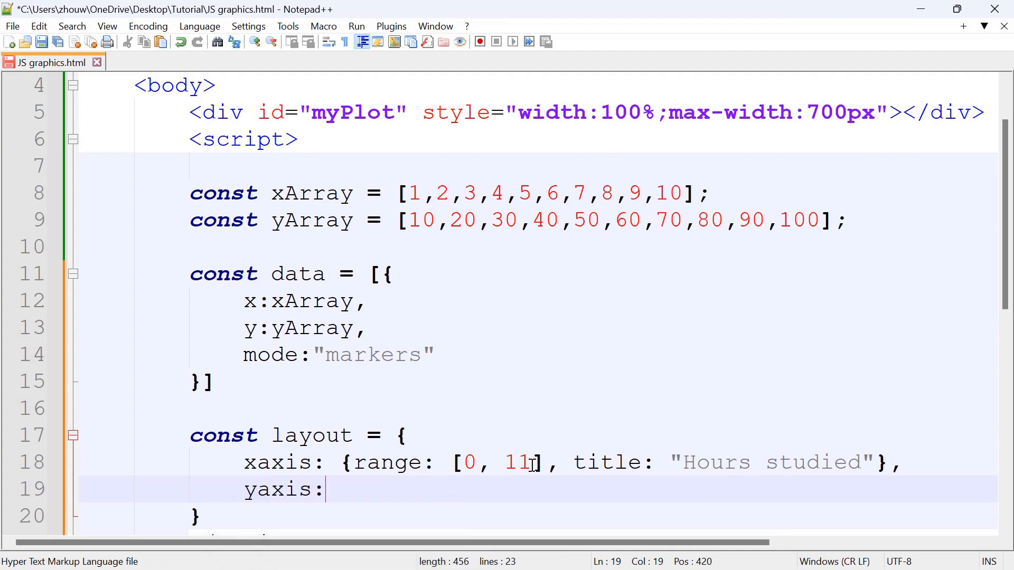
pyautogui.write('{range: [')
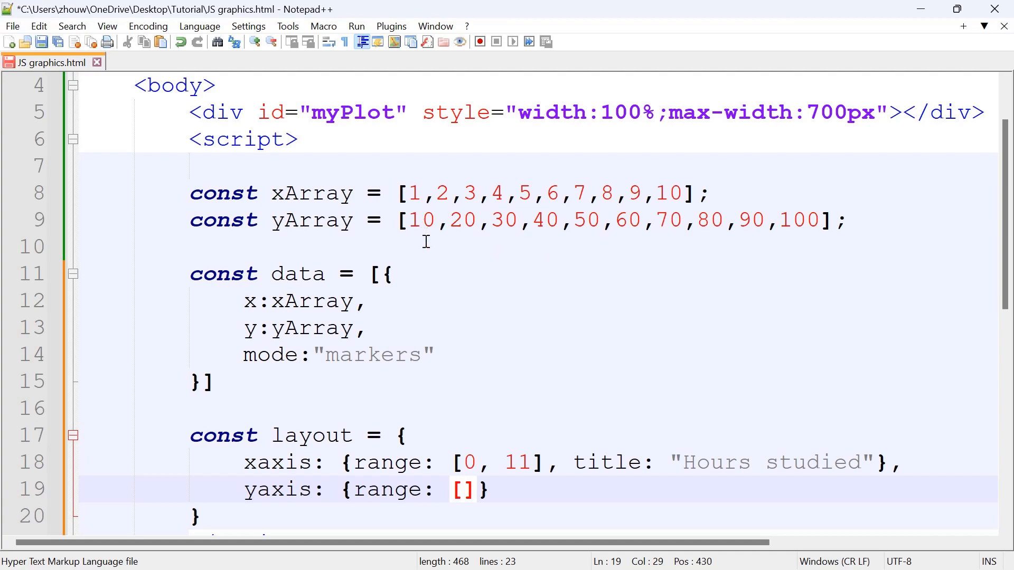
pyautogui.moveTo(797, 251)
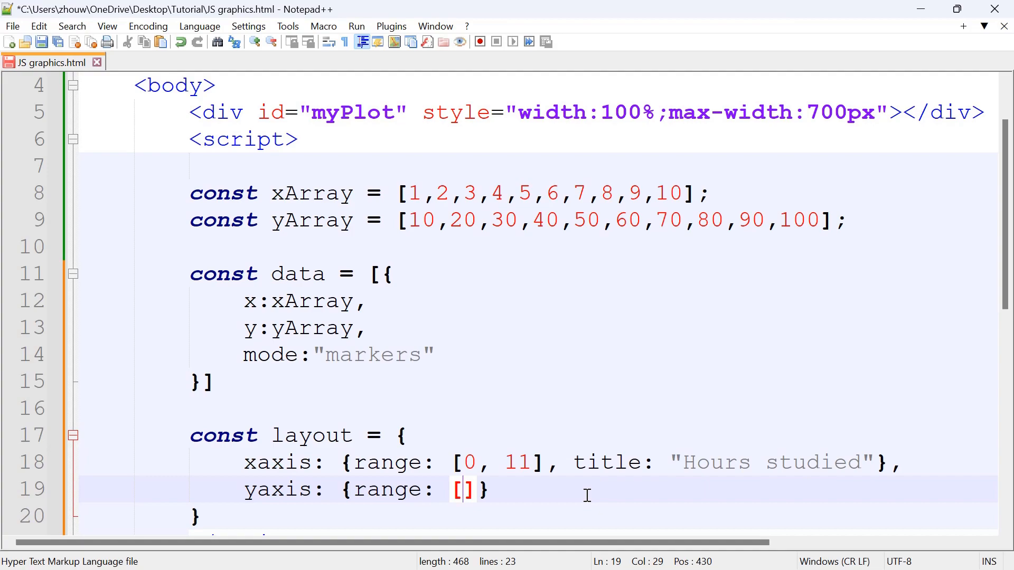
pyautogui.write('0, 110')
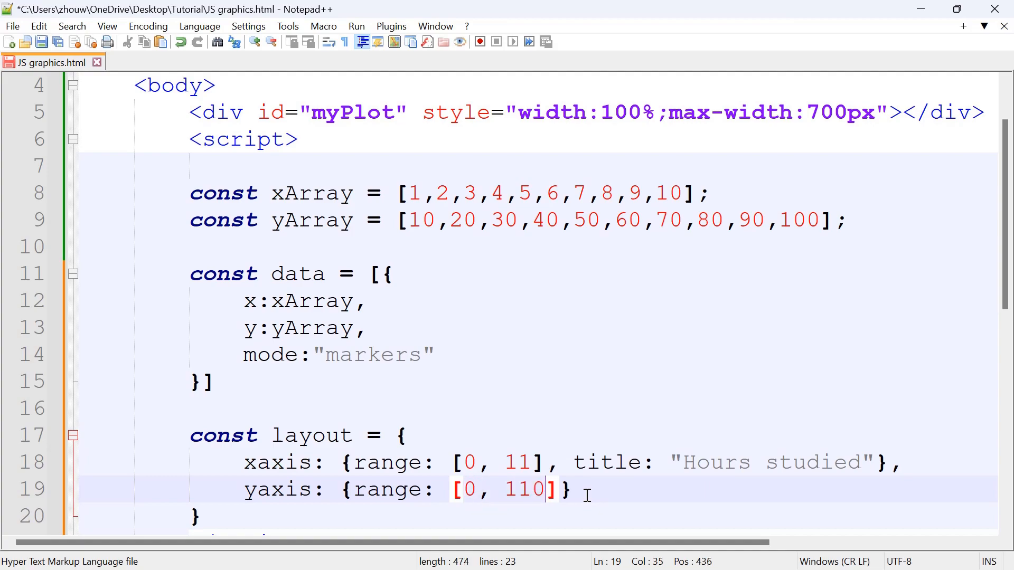
pyautogui.press('Right')
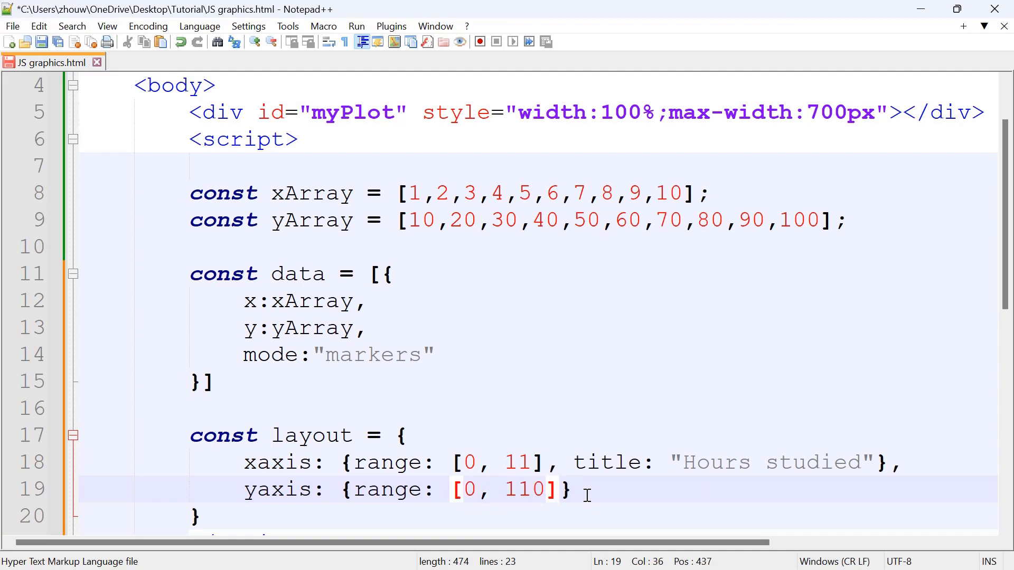
pyautogui.write(', title: "')
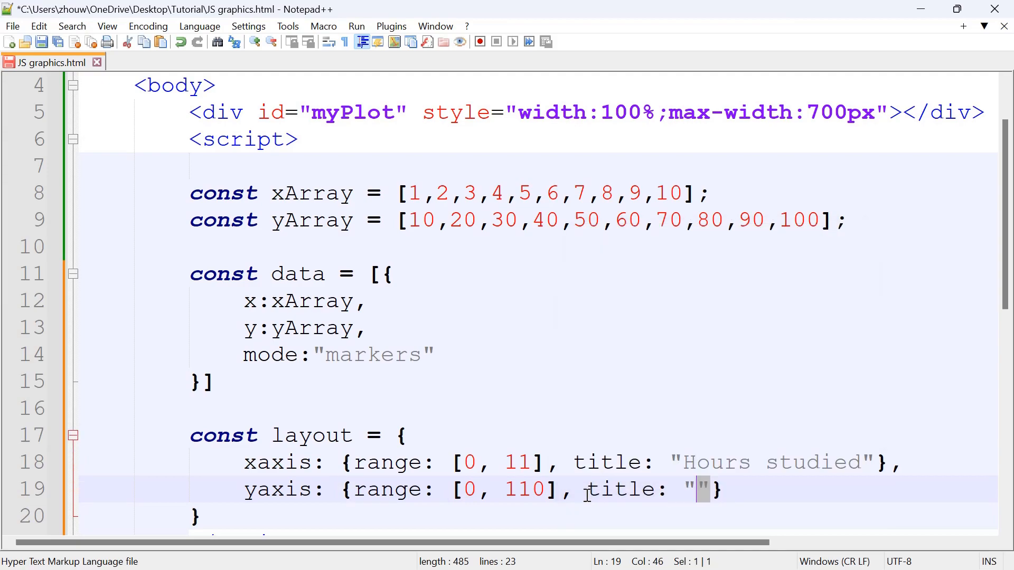
pyautogui.write('Exam marks')
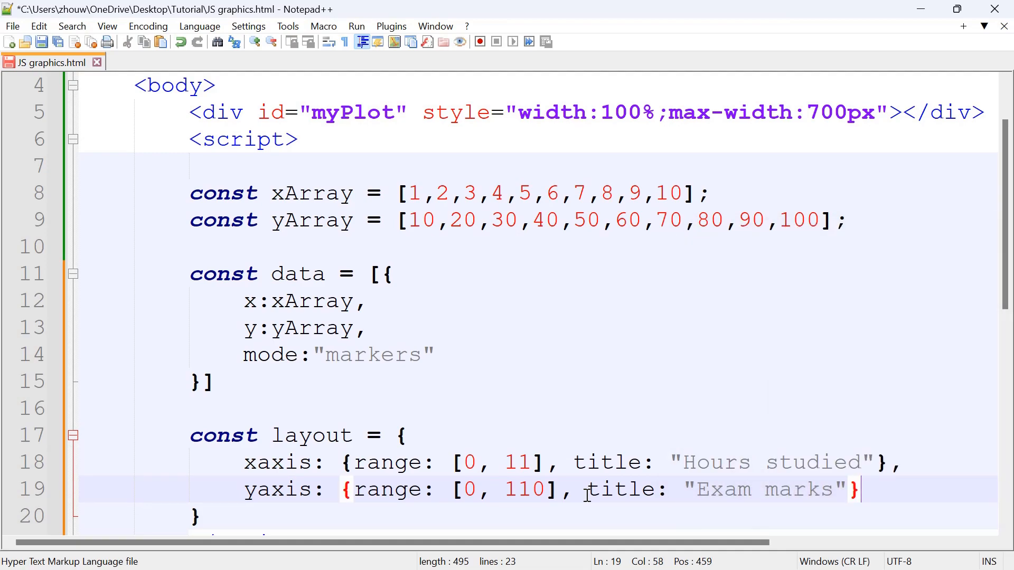
pyautogui.write(',')
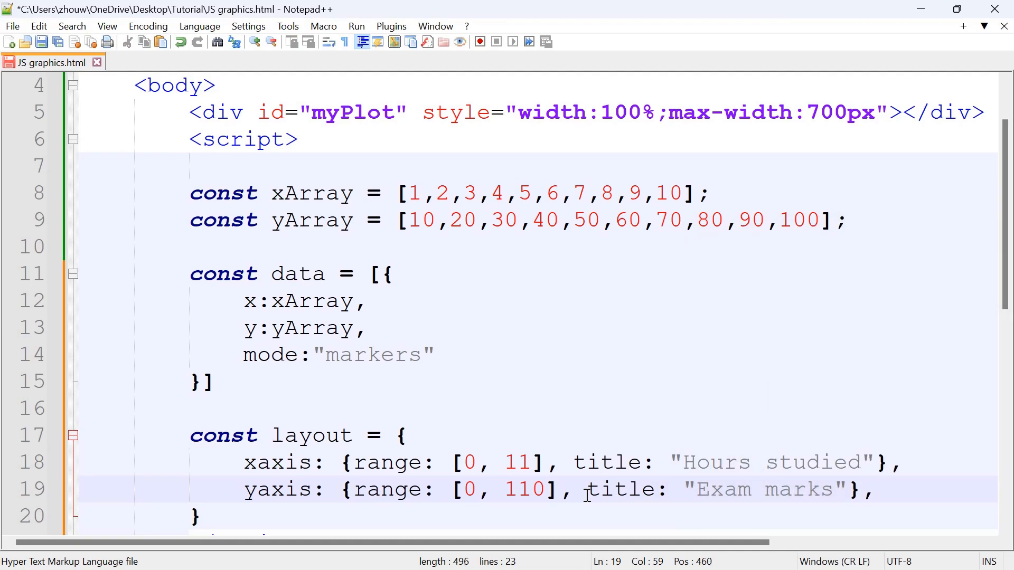
pyautogui.write('title')
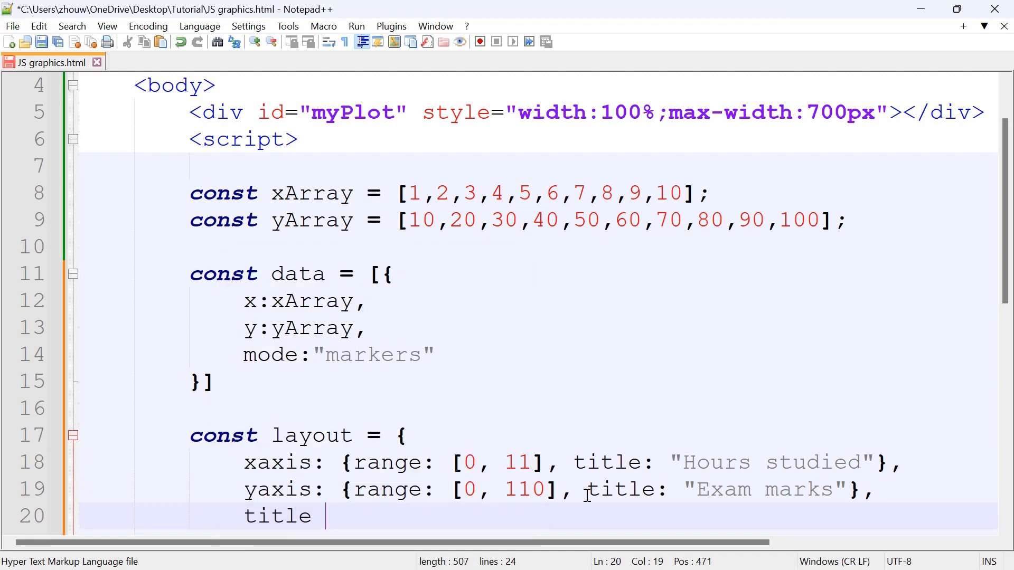
# - Set the layout title to "Hours studied vs Exam marks"
pyautogui.write(': ""')
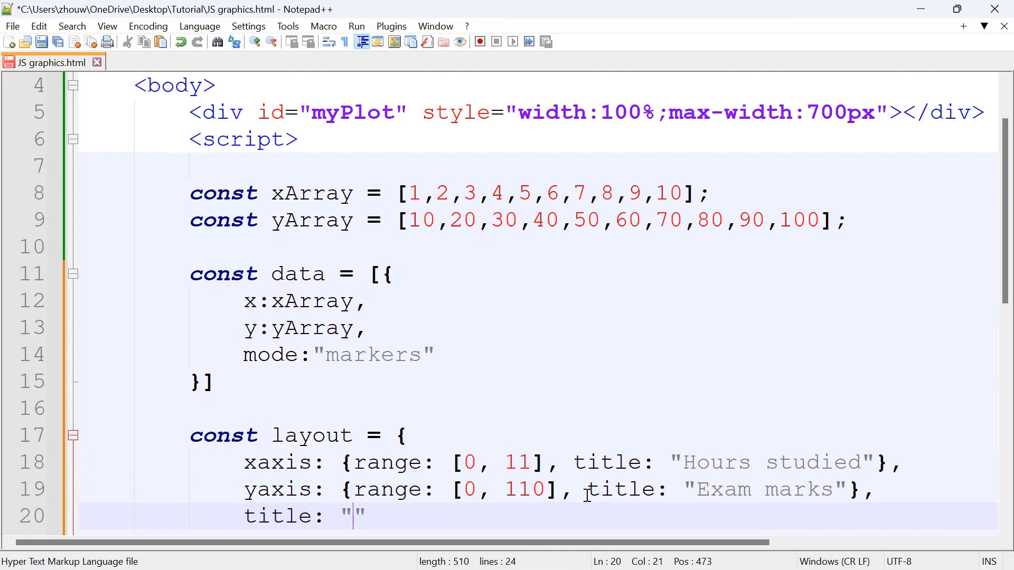
pyautogui.write('H')
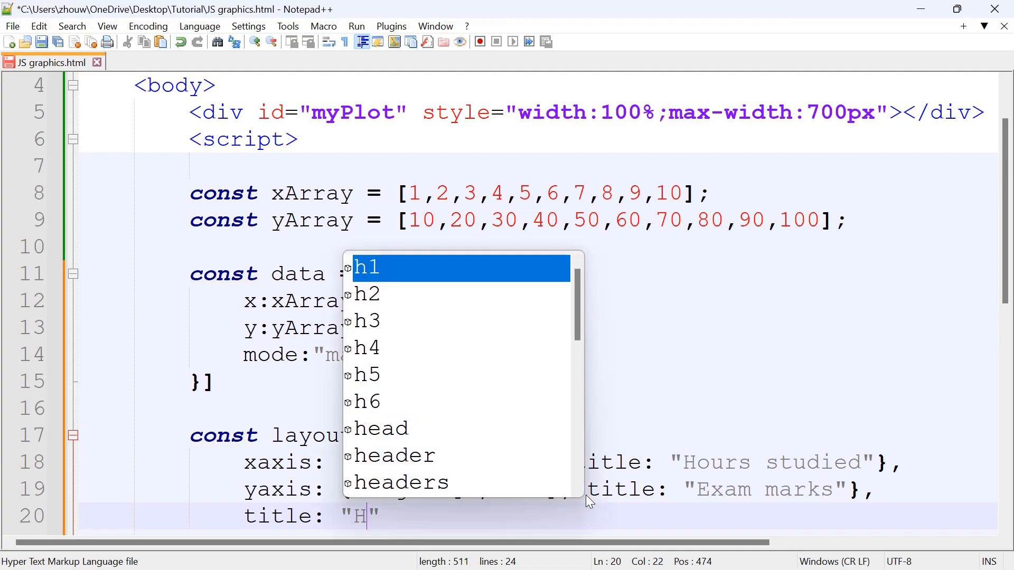
pyautogui.write('ours studied vs')
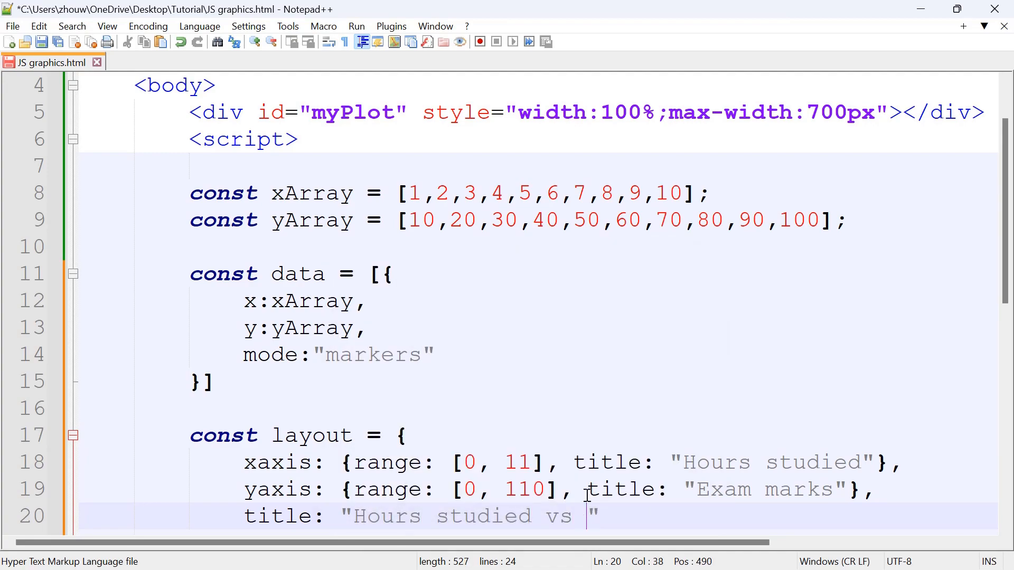
pyautogui.write('Exam marks')
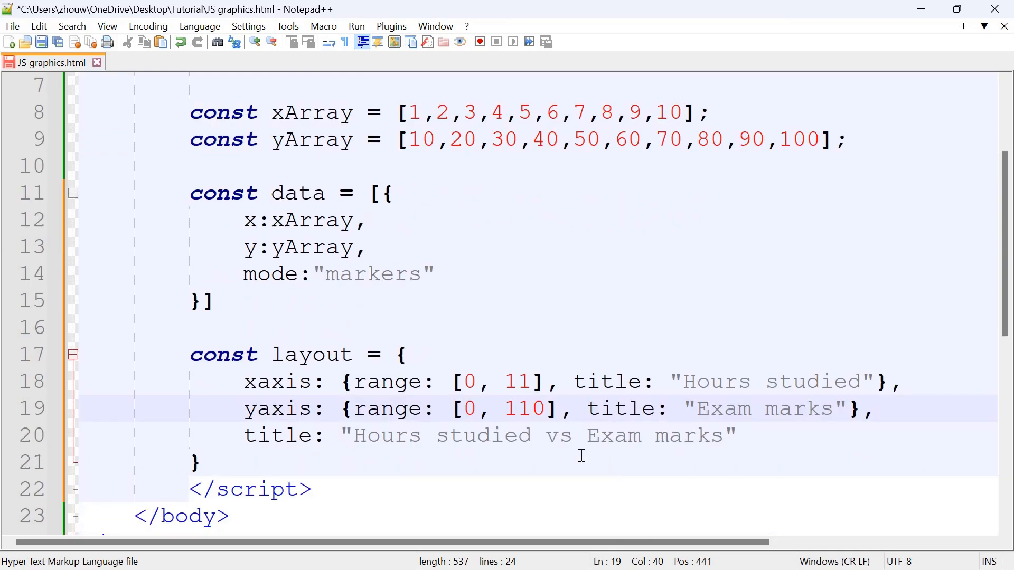
# - Terminate the layout and data declarations with semicolons and place the cursor below
pyautogui.write(';')
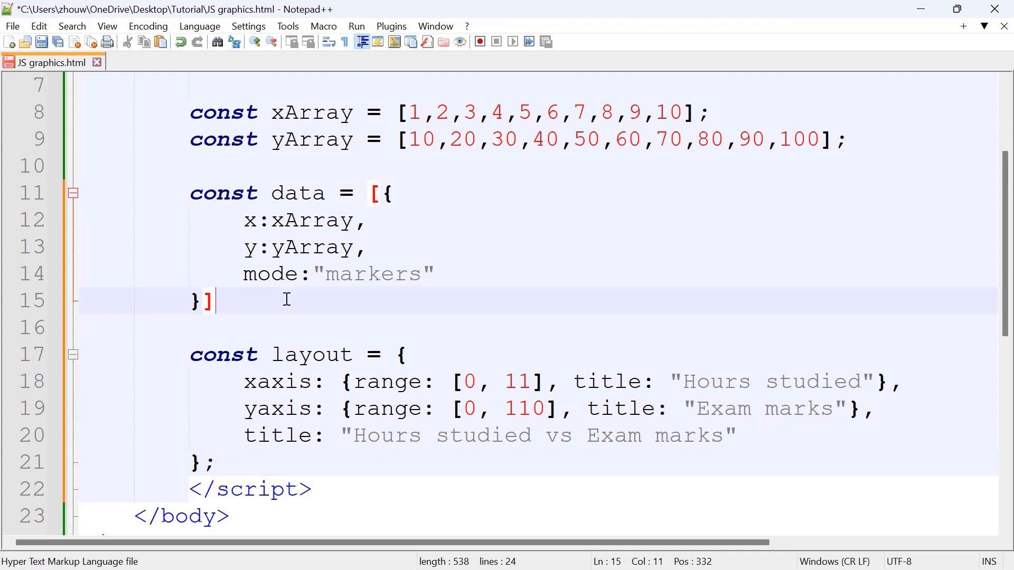
pyautogui.write(';')
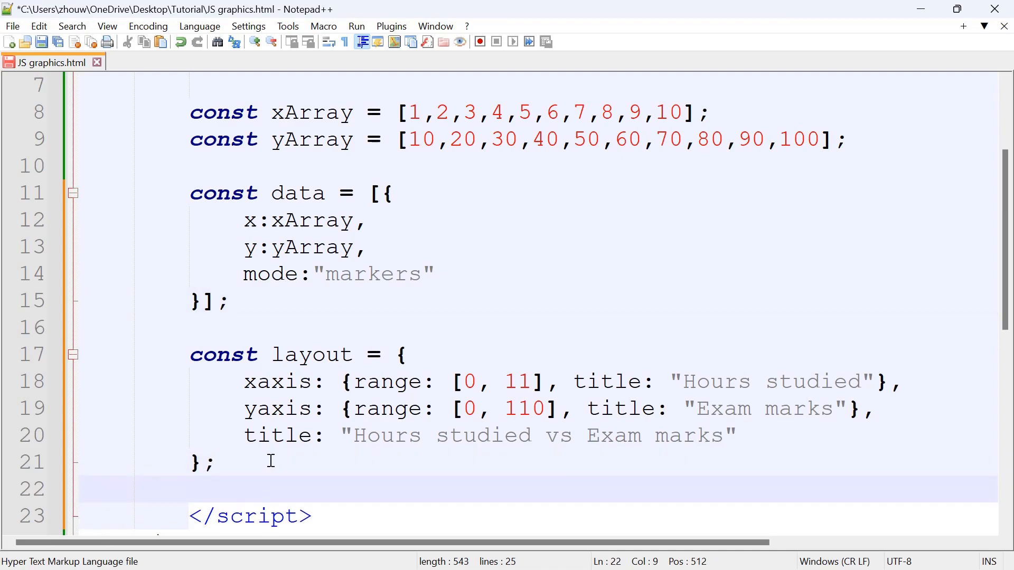
pyautogui.scroll(-3)
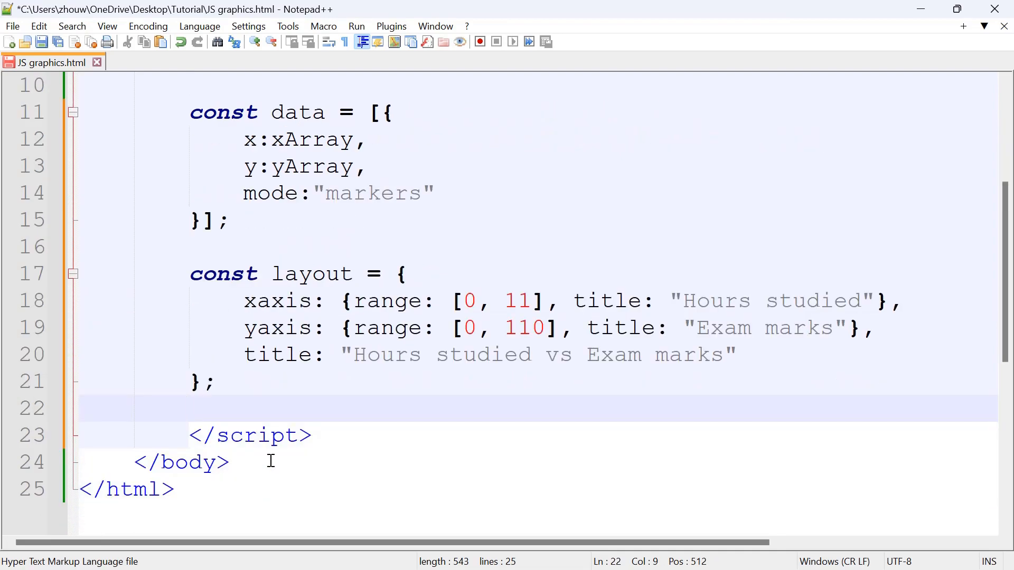
pyautogui.click(188, 408)
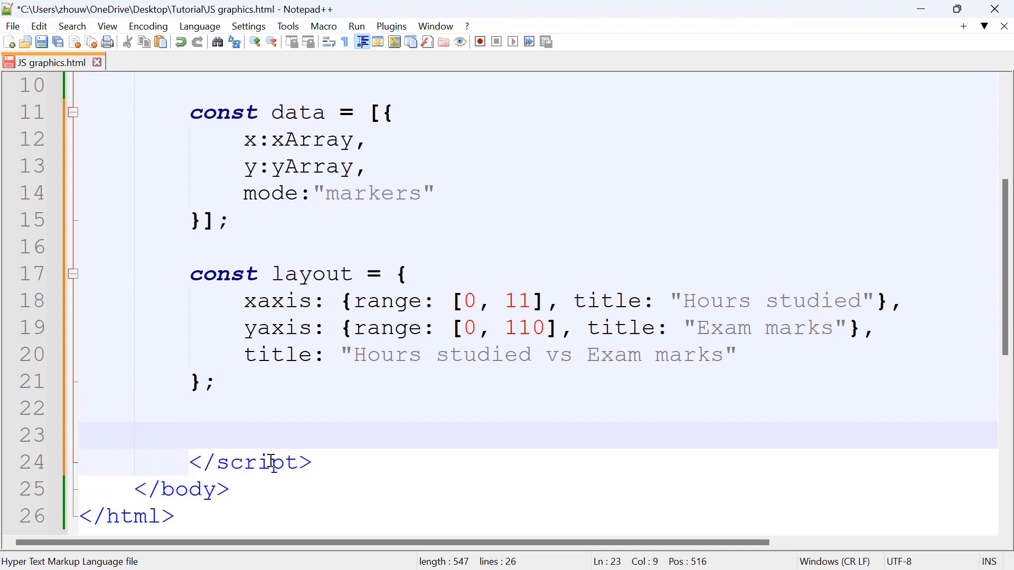
# - On line 23, begin Plotly.newPlot("myPlot", da... to pass the data
pyautogui.click(188, 435)
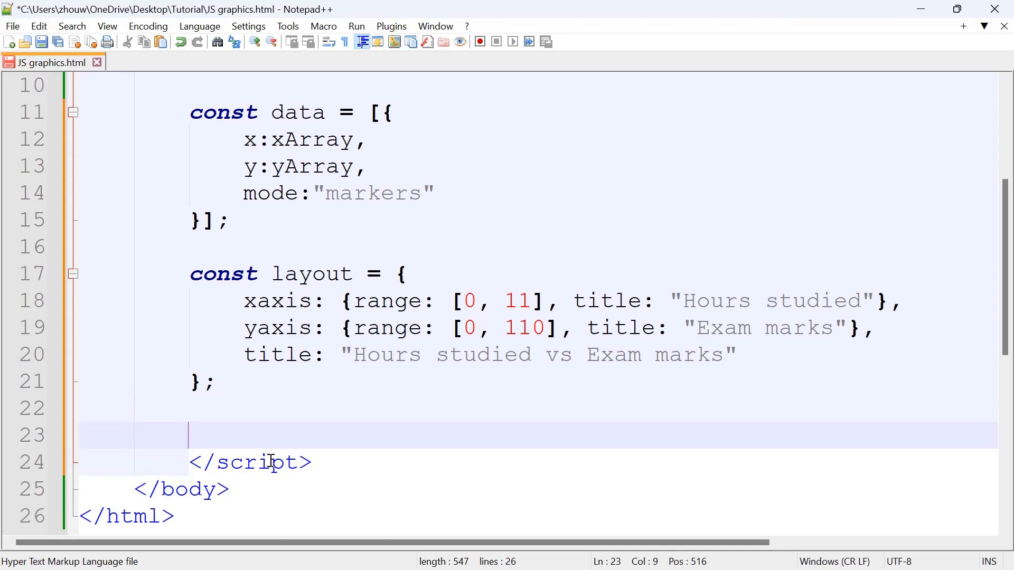
pyautogui.write('Plotly')
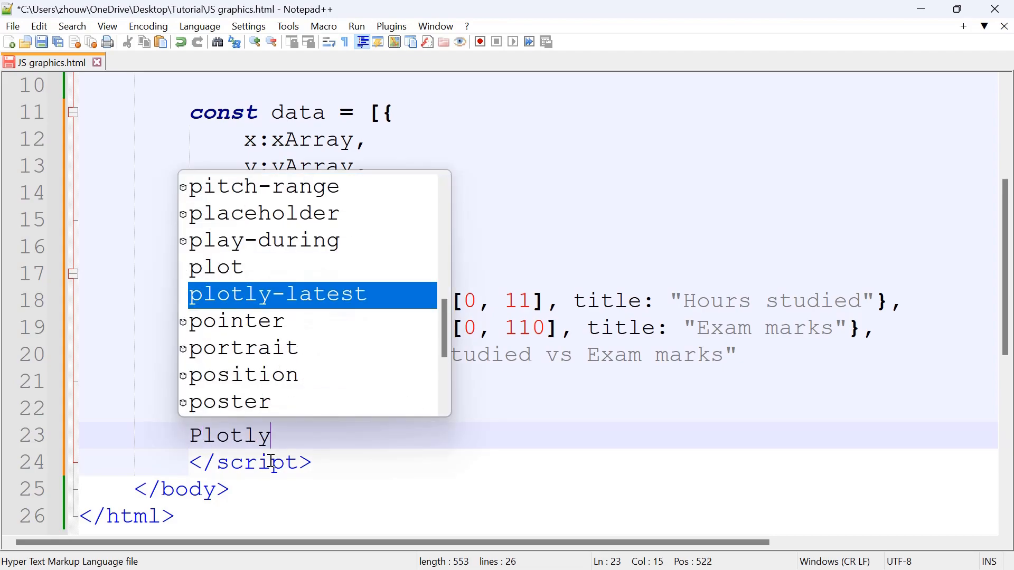
pyautogui.write('.newPlot')
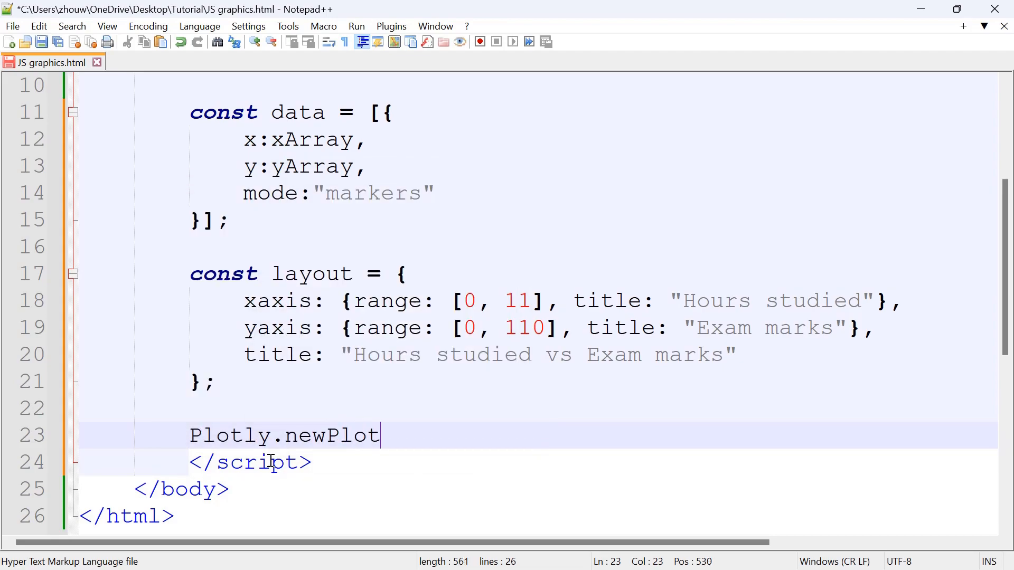
pyautogui.write('()')
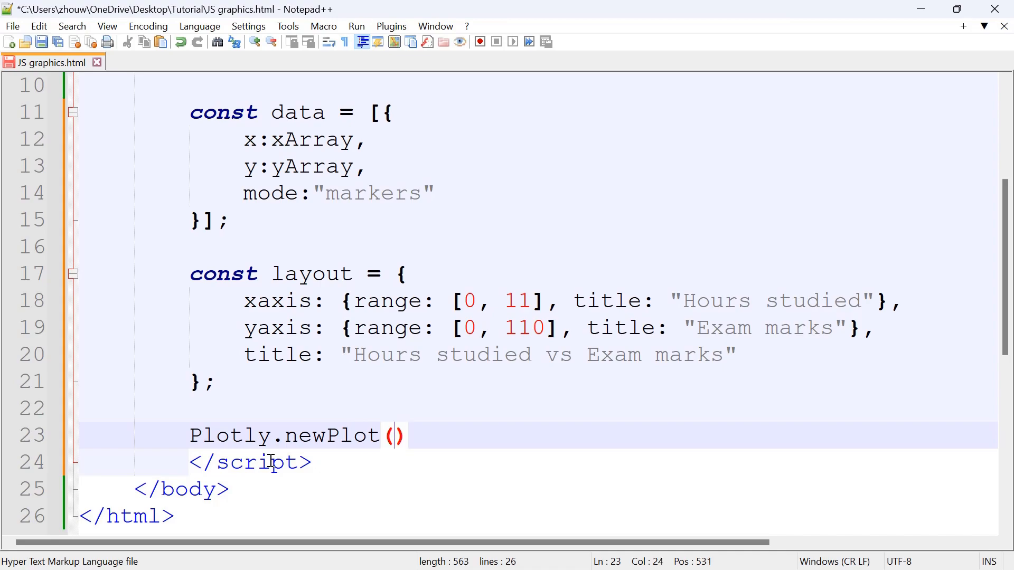
pyautogui.write('"')
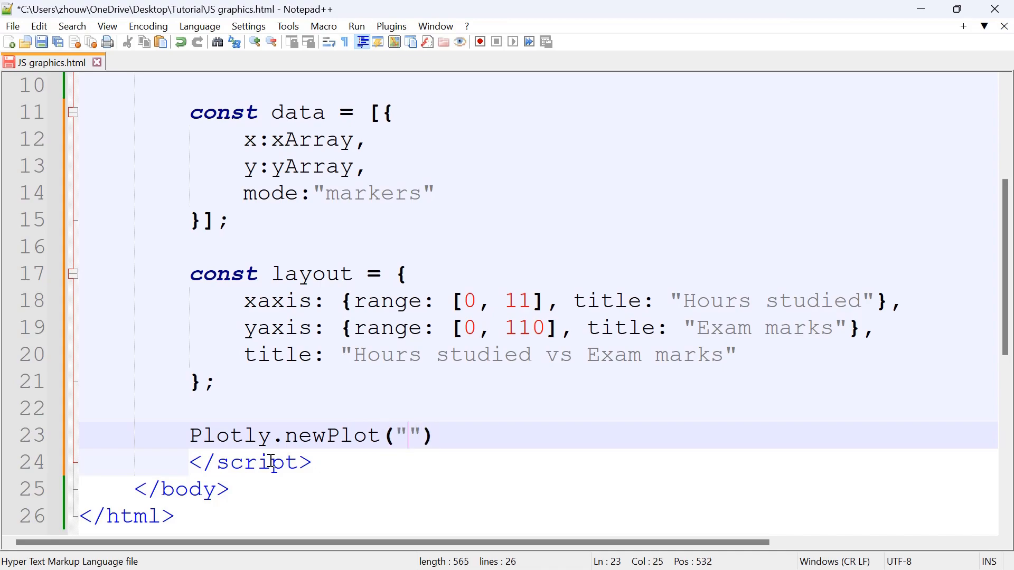
pyautogui.write('myPlot')
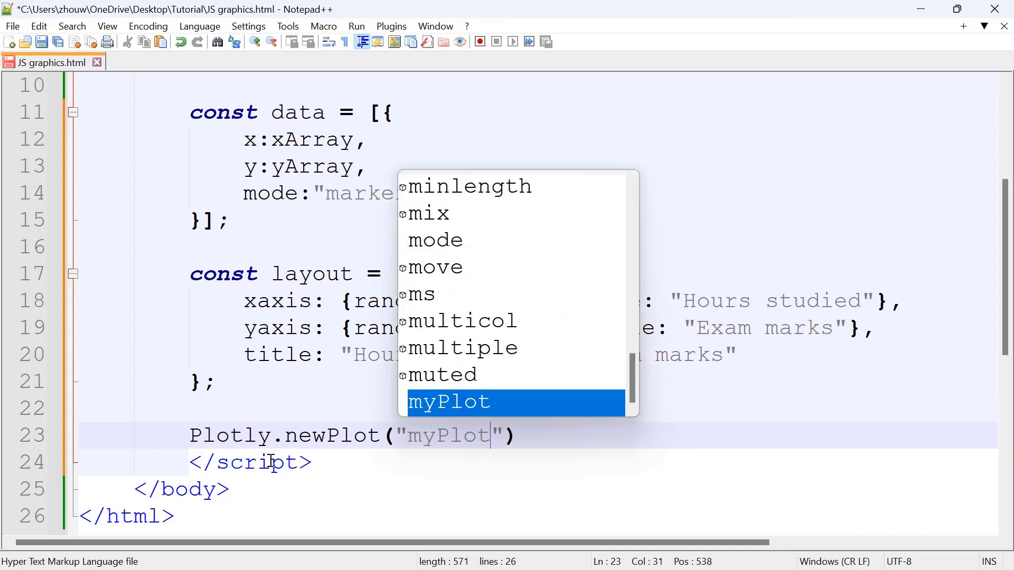
pyautogui.write(', da')
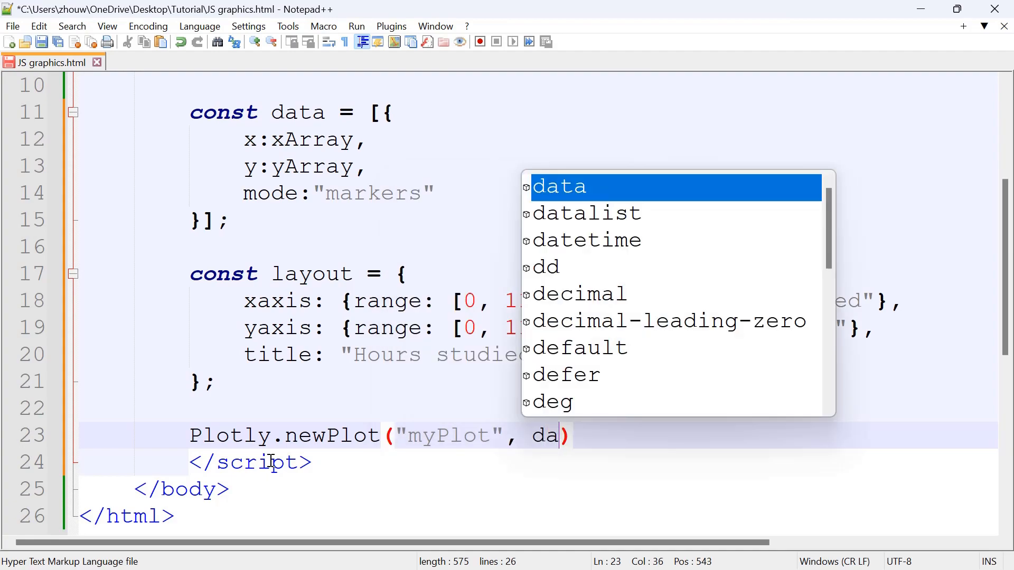